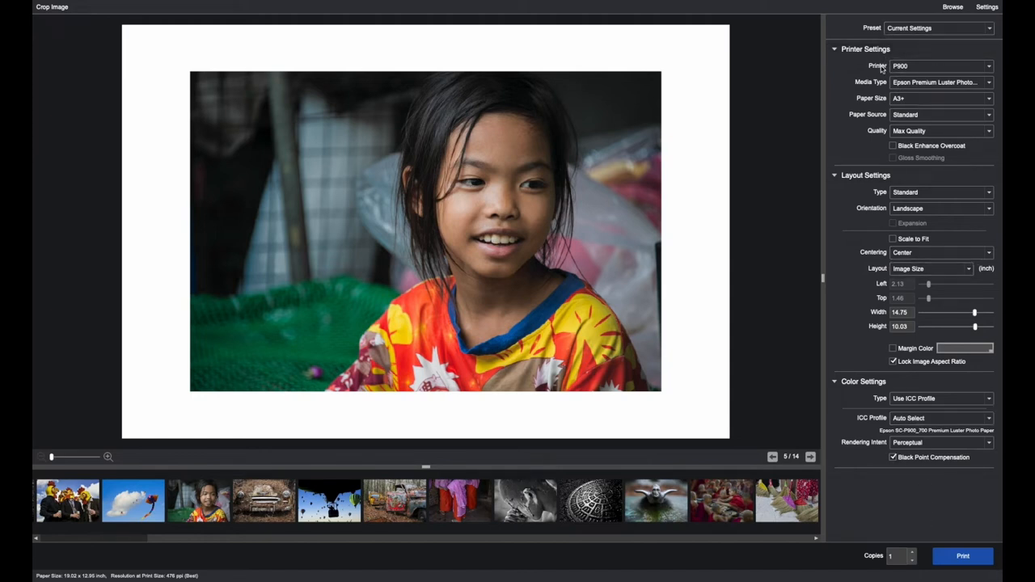
# Browse the printer, paper type, size and source lists, keeping luster paper at A3+.
pyautogui.click(988, 66)
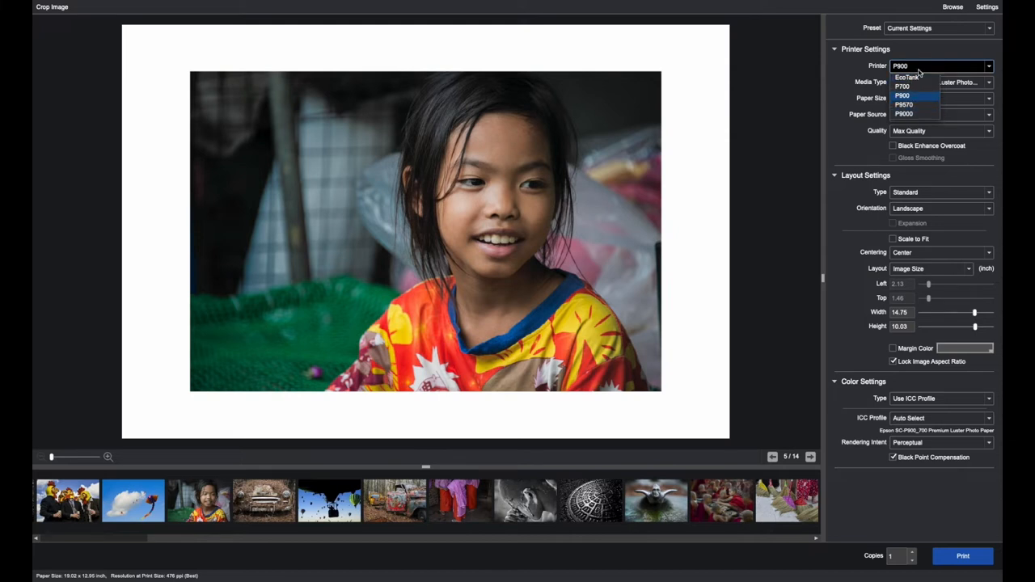
pyautogui.click(901, 96)
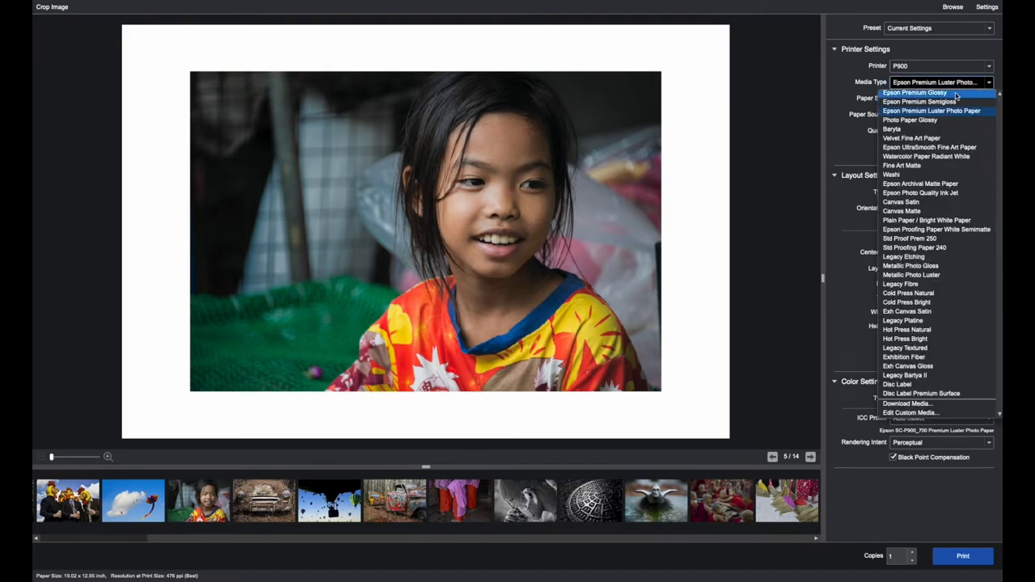
pyautogui.moveTo(923, 347)
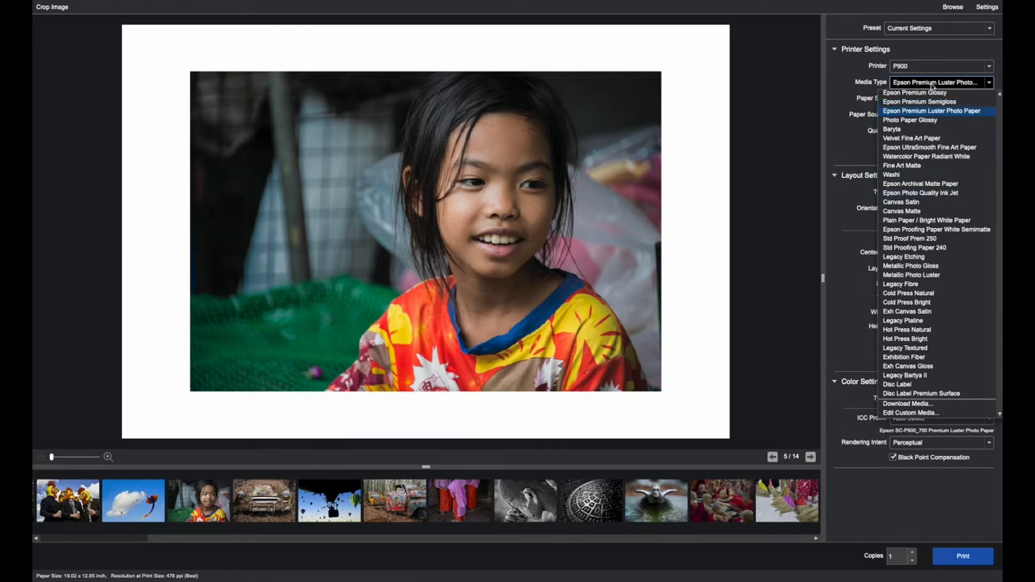
pyautogui.click(931, 111)
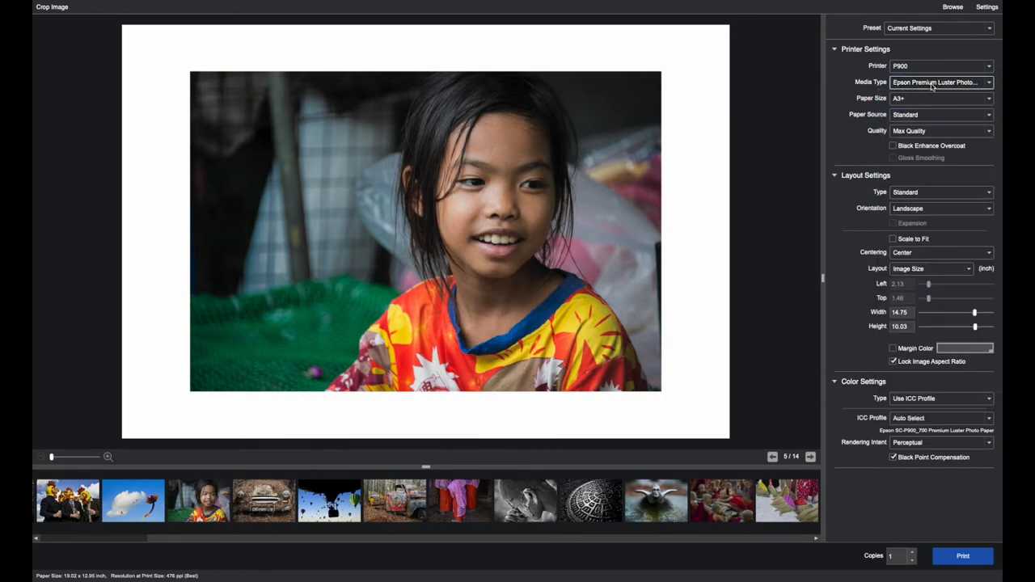
pyautogui.moveTo(966, 103)
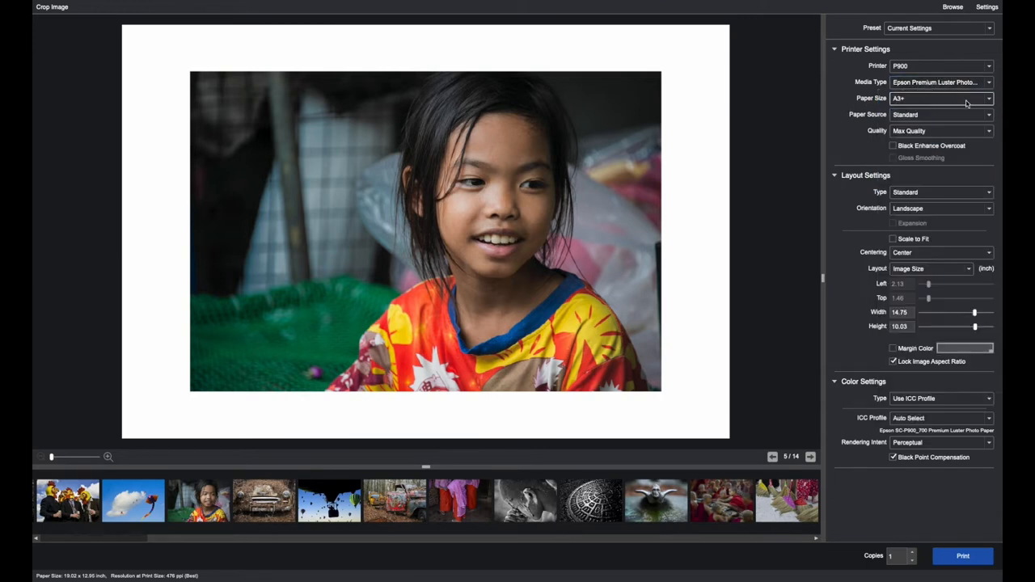
pyautogui.click(988, 98)
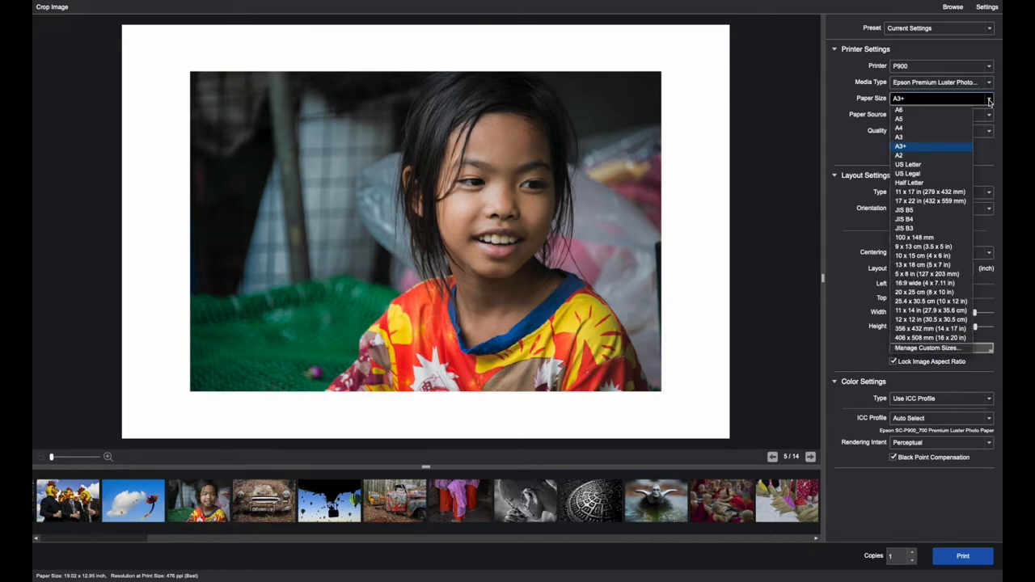
pyautogui.moveTo(924, 151)
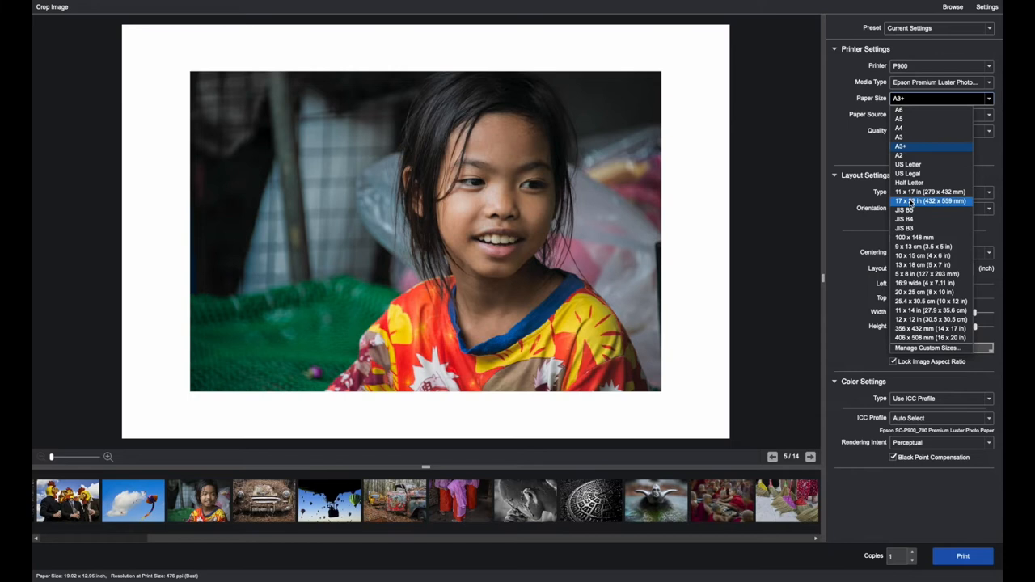
pyautogui.moveTo(911, 109)
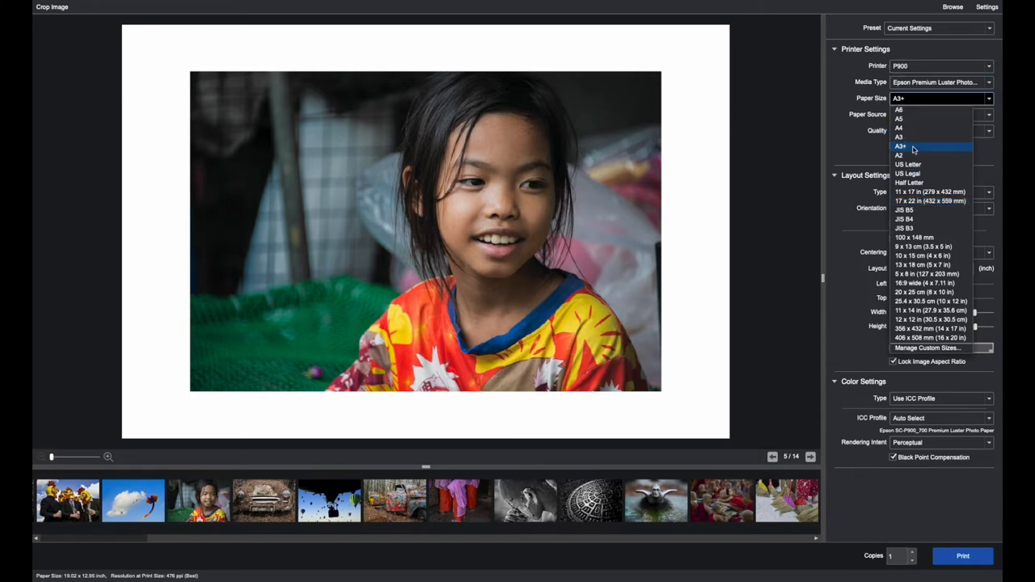
pyautogui.click(900, 147)
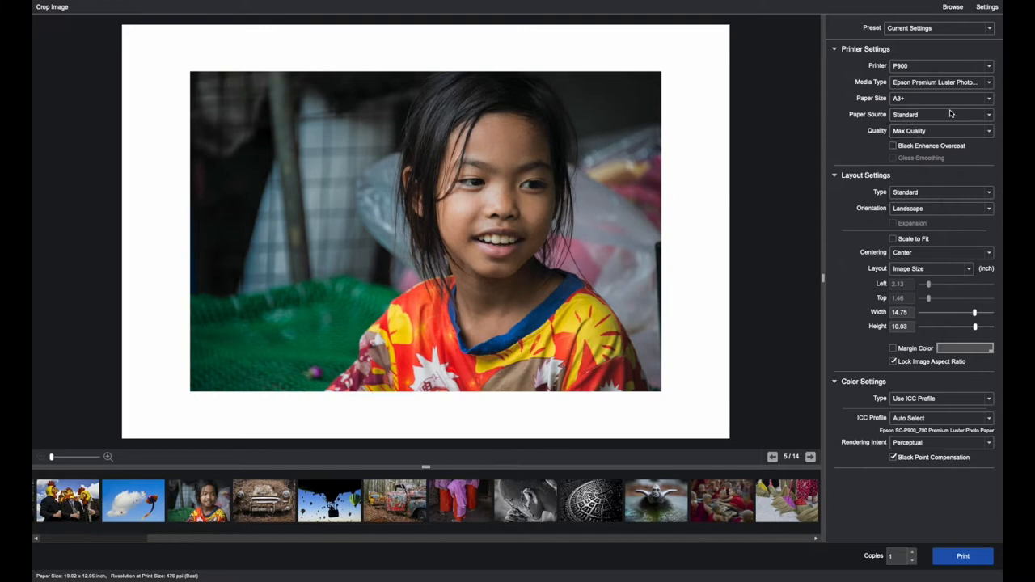
pyautogui.click(940, 114)
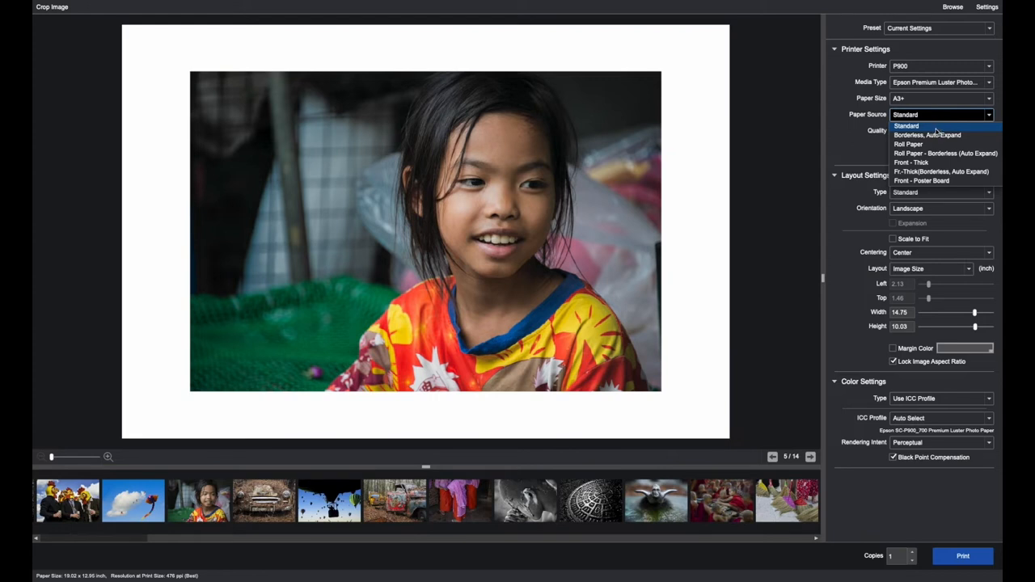
pyautogui.moveTo(908, 144)
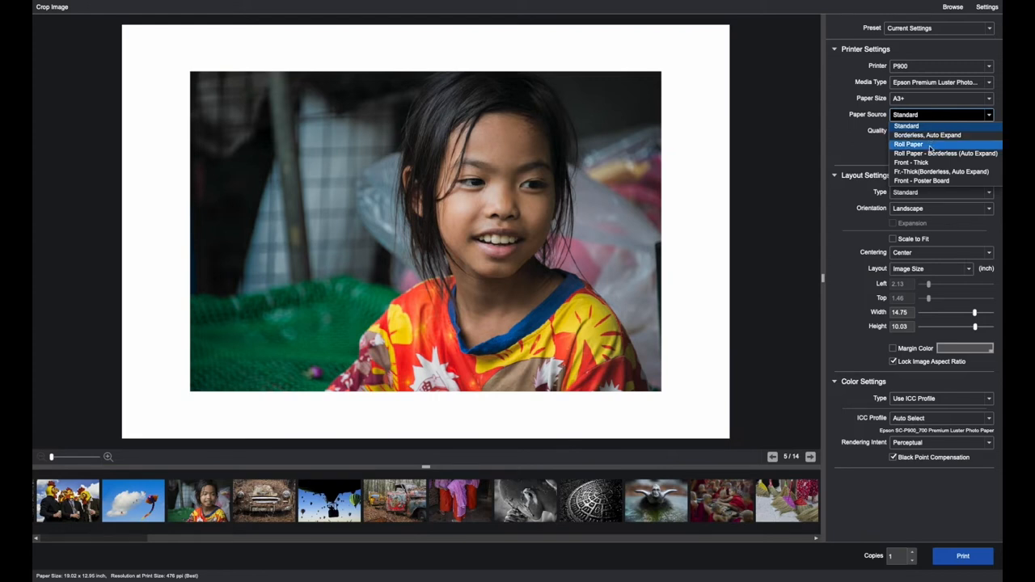
pyautogui.moveTo(910, 162)
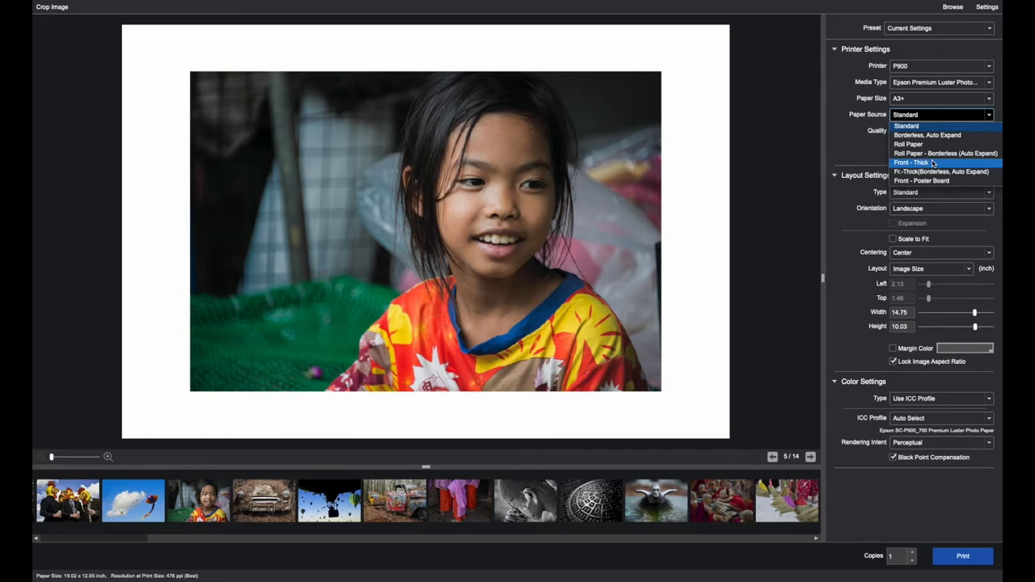
pyautogui.moveTo(934, 154)
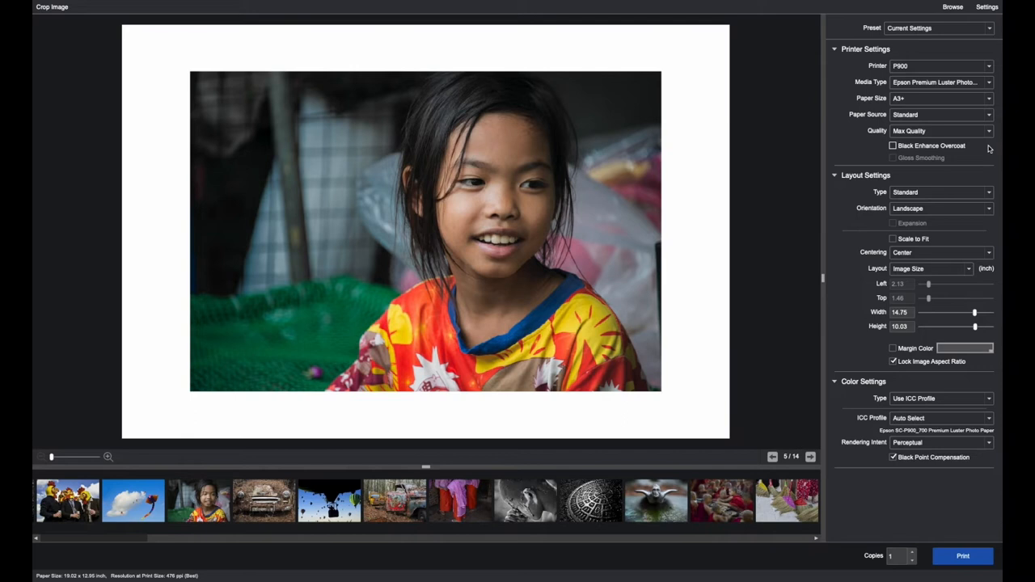
pyautogui.moveTo(987, 150)
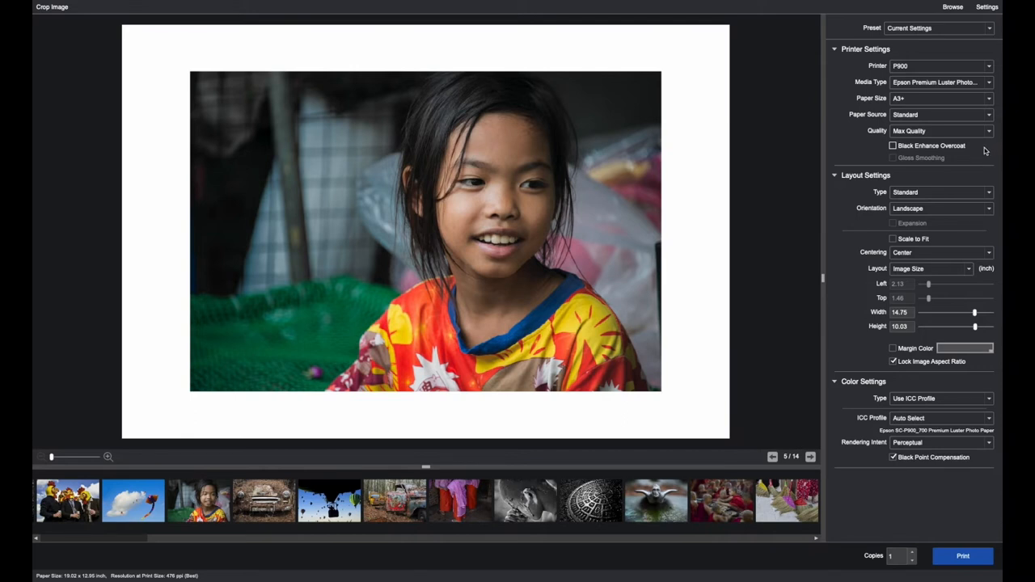
# Keep P900 as the printer, try Carbon Black, then return to plain Max Quality.
pyautogui.click(940, 66)
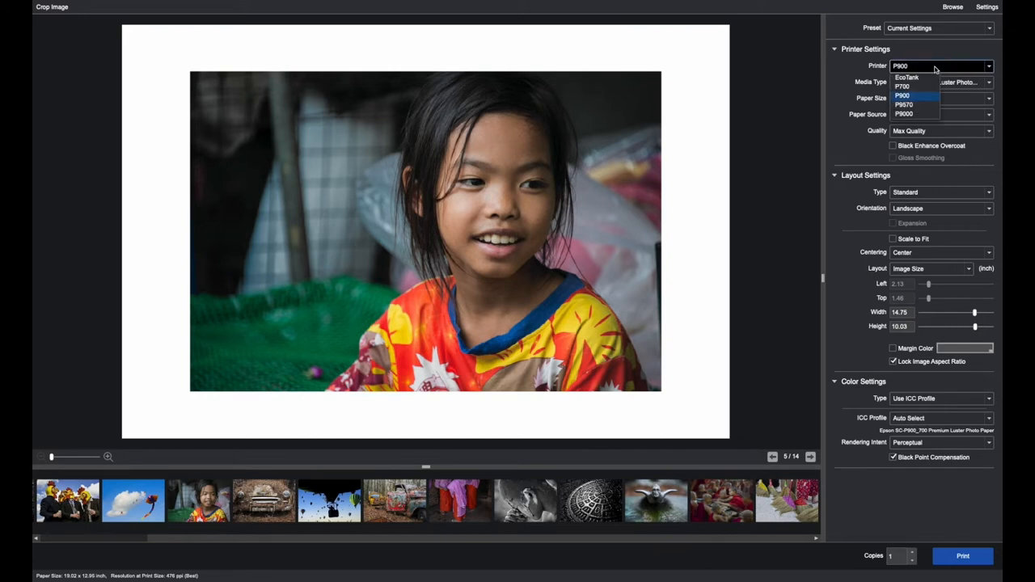
pyautogui.click(902, 96)
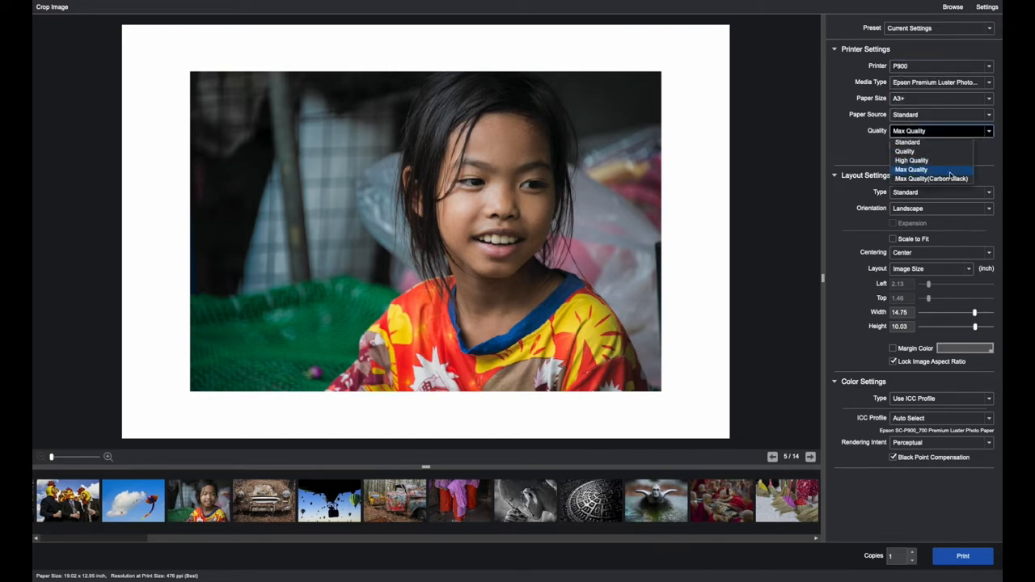
pyautogui.click(931, 178)
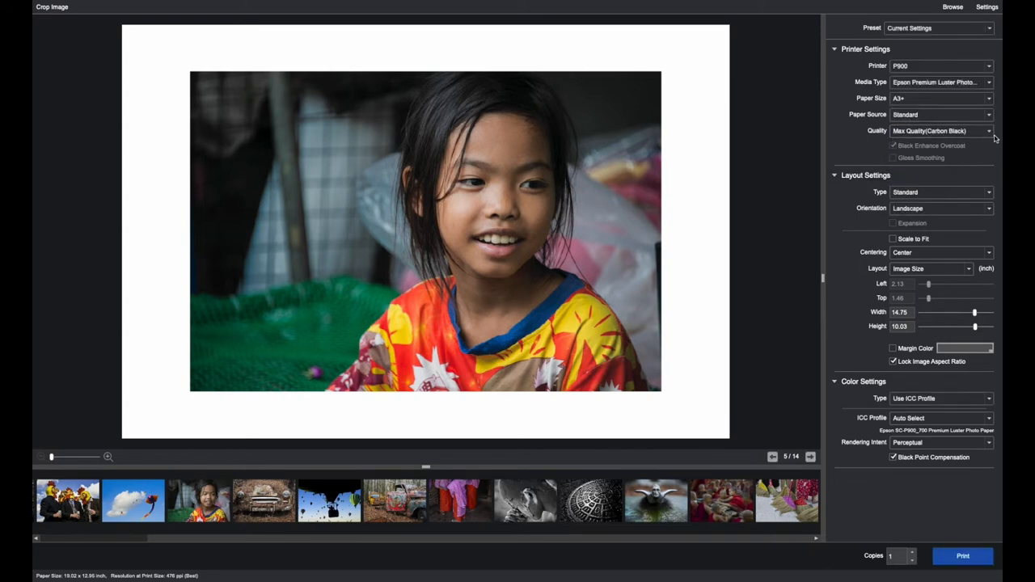
pyautogui.click(988, 131)
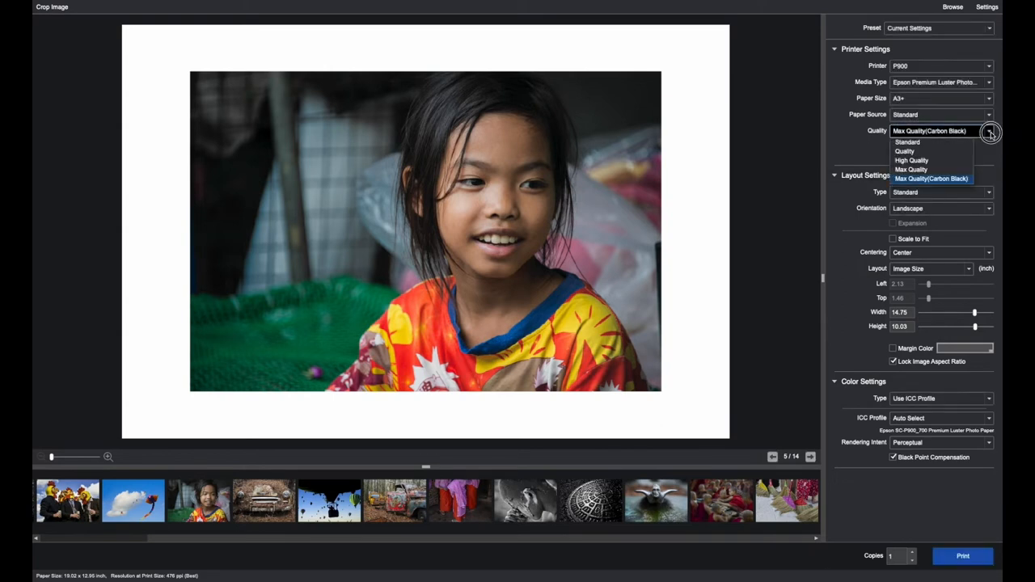
pyautogui.click(911, 169)
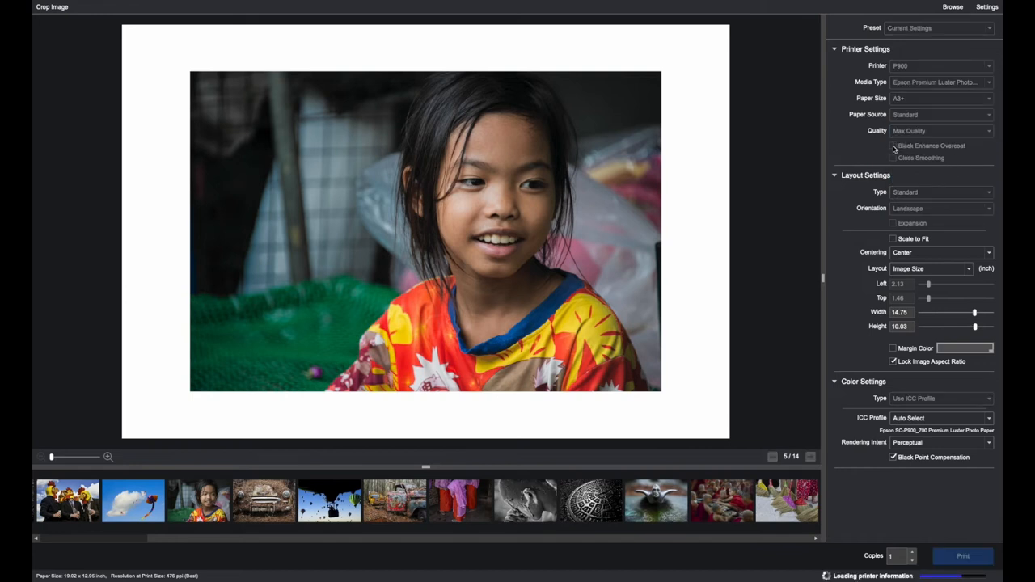
# Enable Black Enhance Overcoat with Epson Premium Glossy paper at Max Quality (Carbon Black).
pyautogui.click(893, 146)
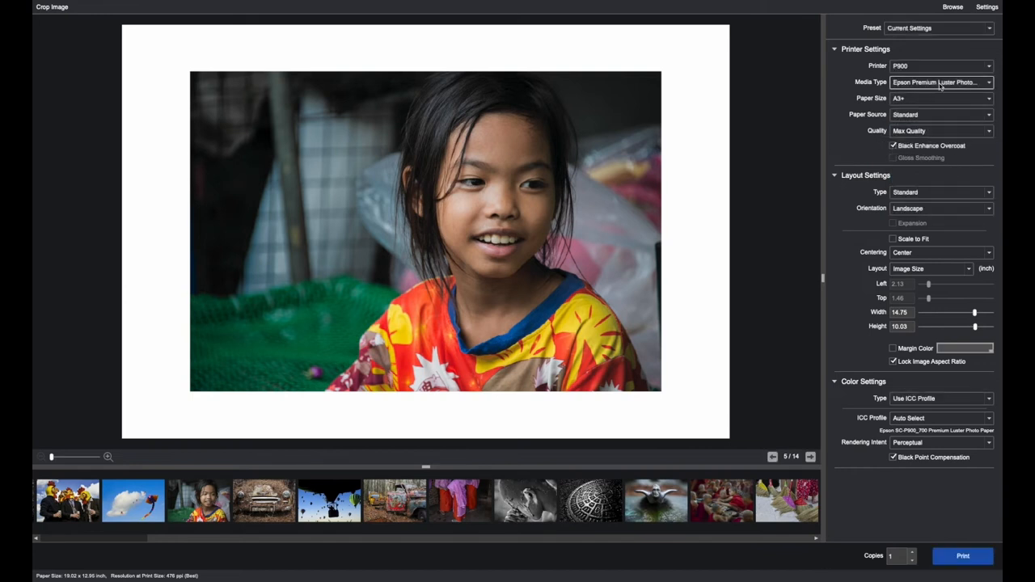
pyautogui.click(937, 81)
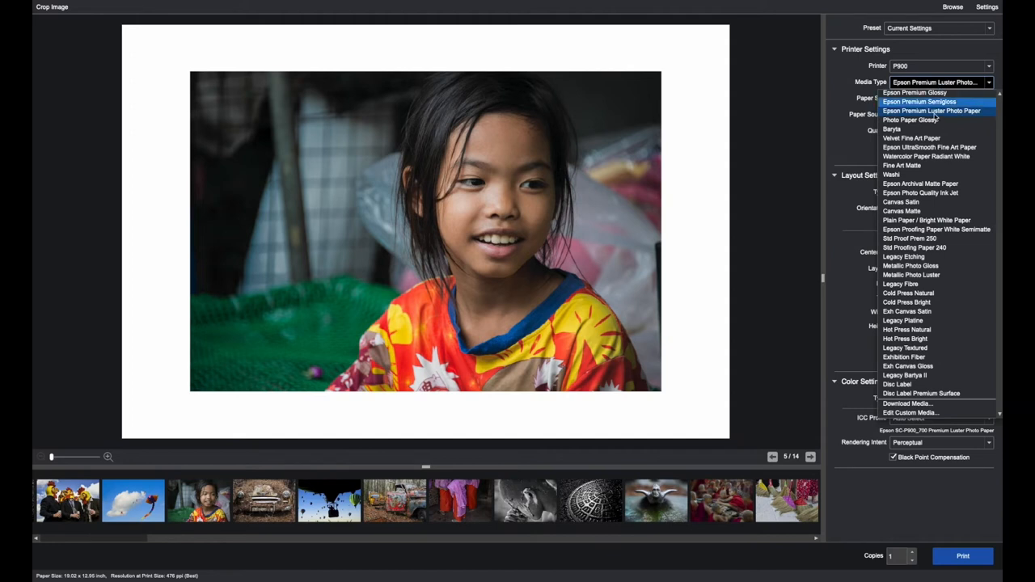
pyautogui.click(914, 92)
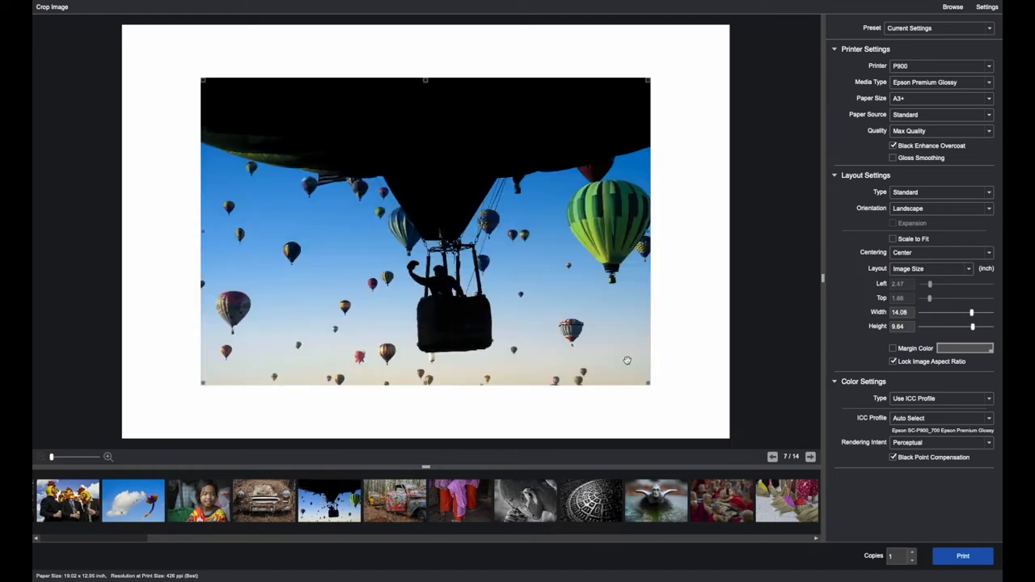
pyautogui.moveTo(419, 147)
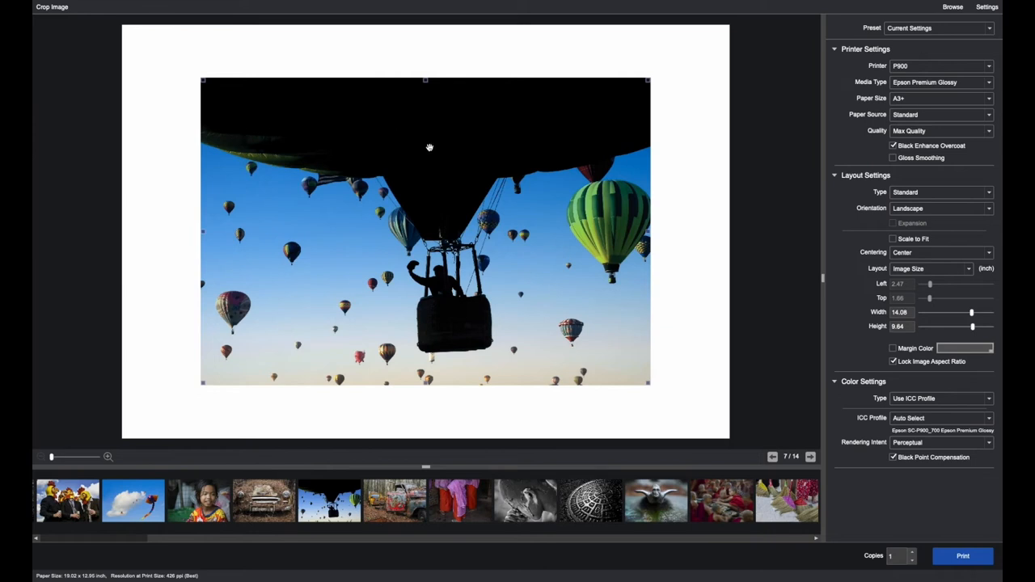
pyautogui.moveTo(546, 192)
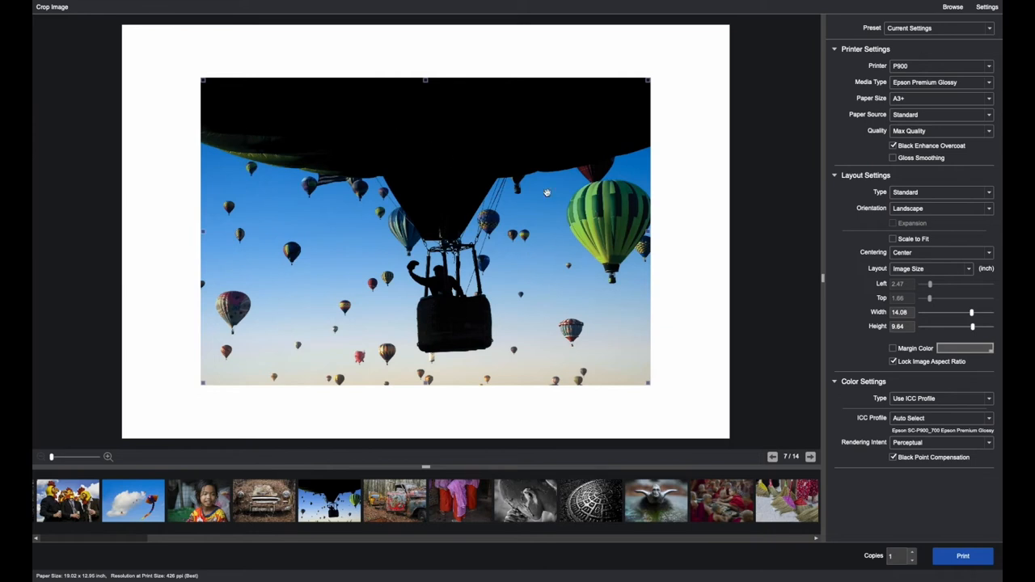
pyautogui.moveTo(449, 144)
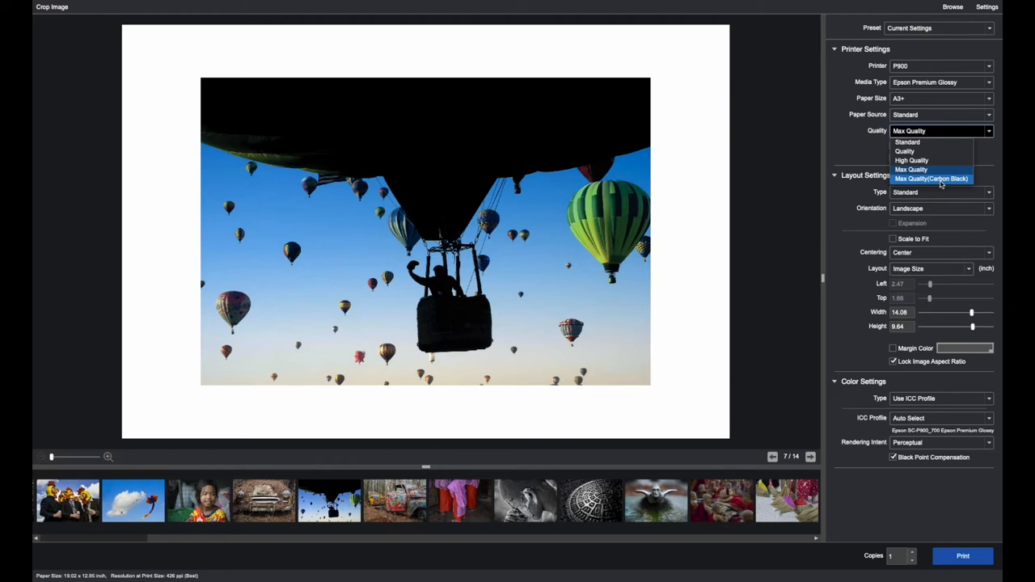
pyautogui.click(931, 178)
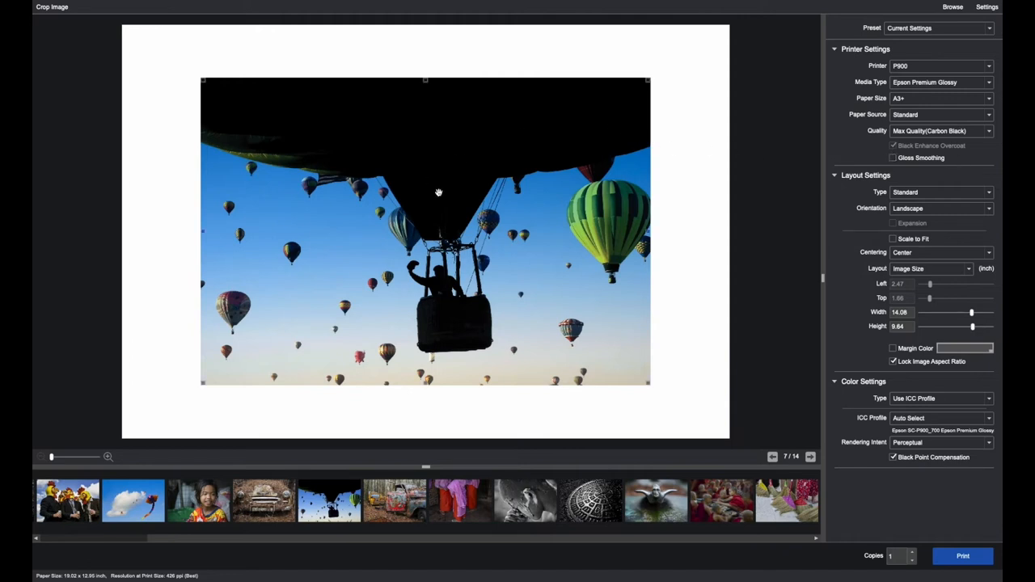
# Switch Media Type to Legacy Textured and keep Max Quality for the balloon photo.
pyautogui.click(940, 82)
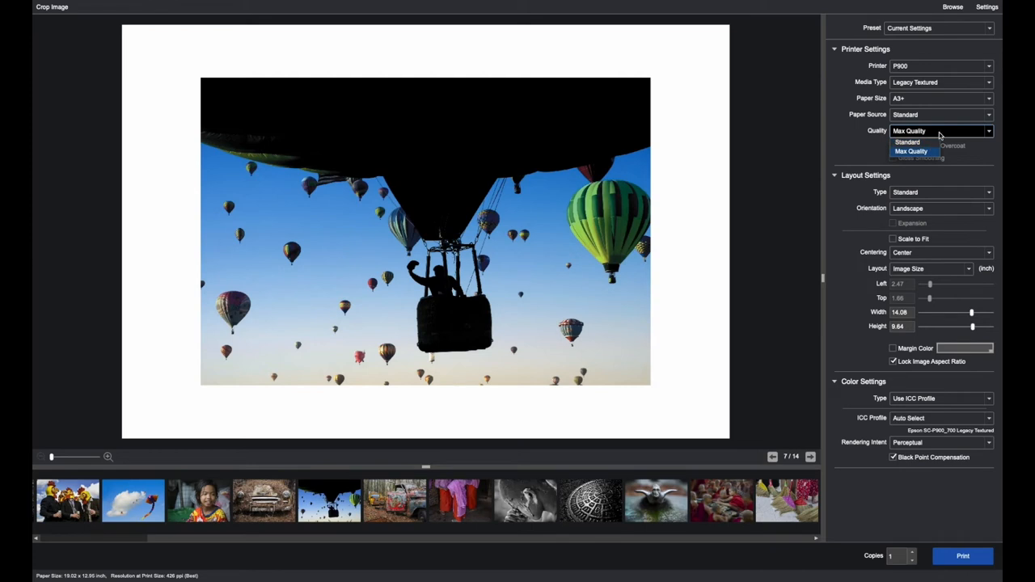
pyautogui.moveTo(958, 135)
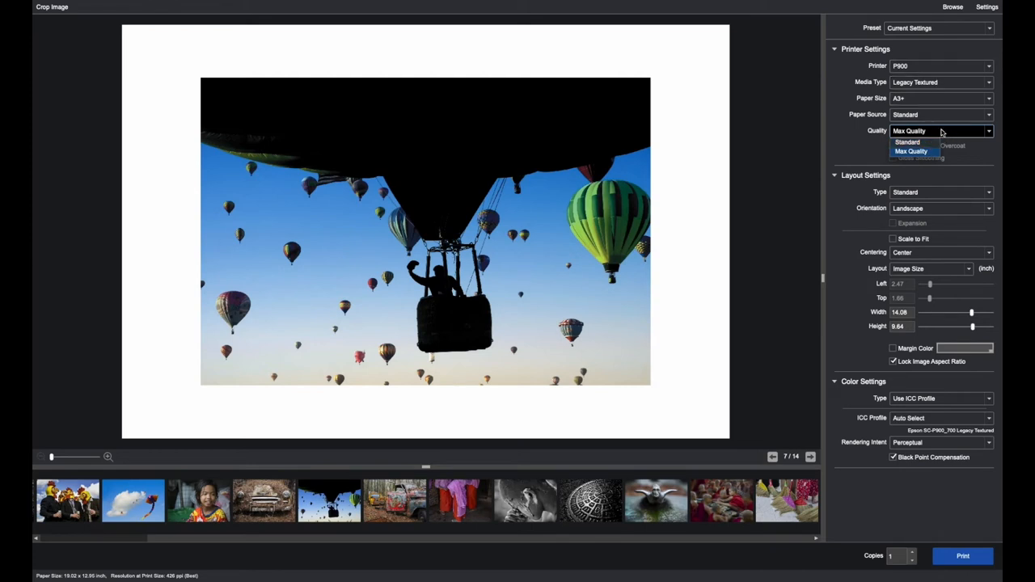
pyautogui.click(910, 152)
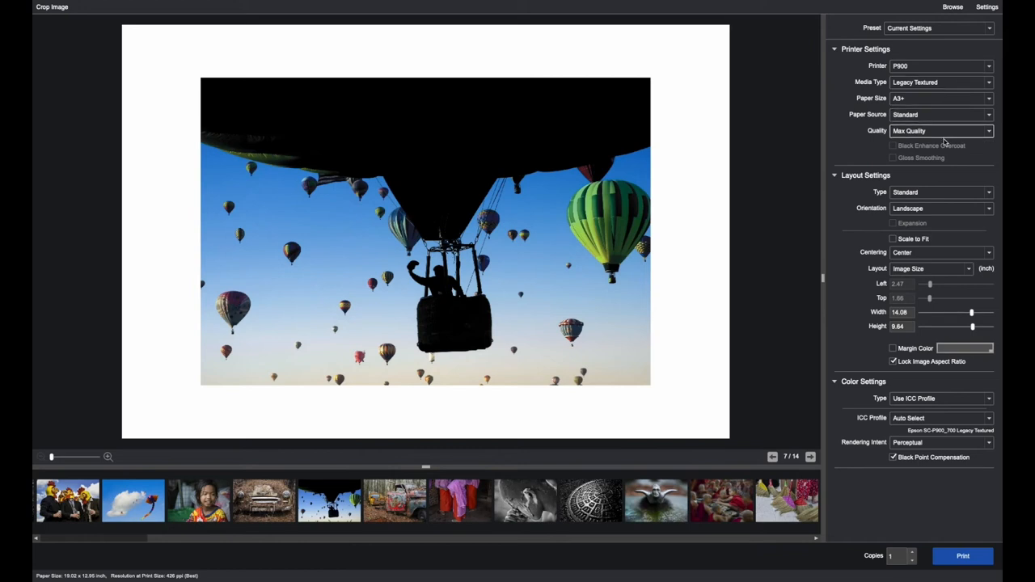
pyautogui.moveTo(950, 158)
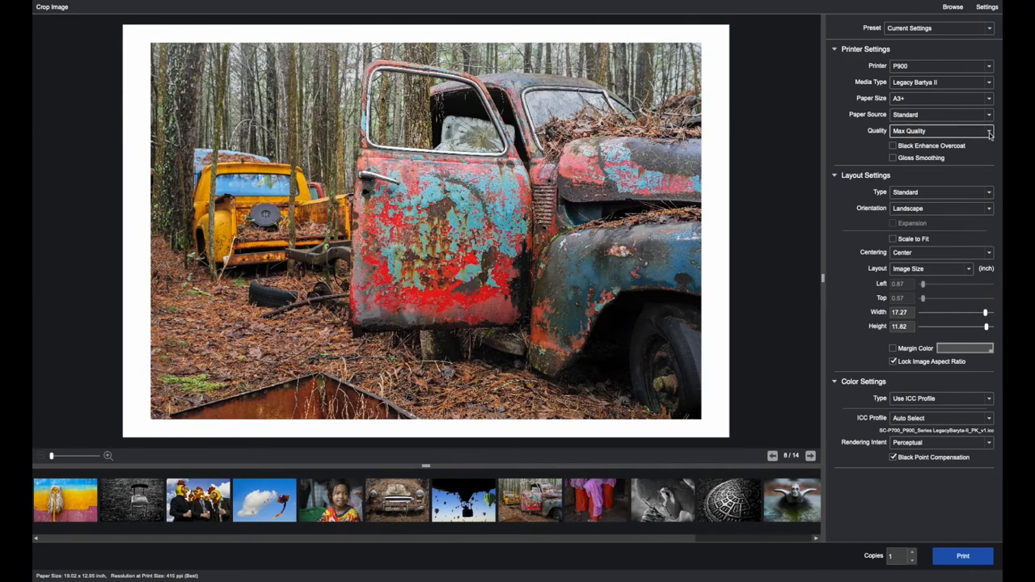
# Review quality modes for Legacy Baryta II, keeping Max Quality, and reopen the paper type list.
pyautogui.click(988, 130)
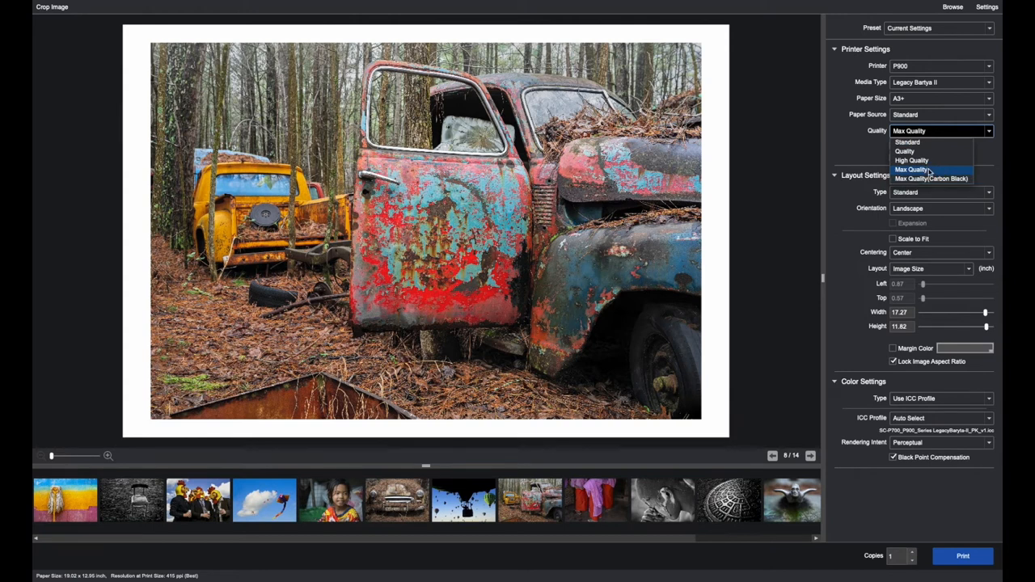
pyautogui.moveTo(912, 160)
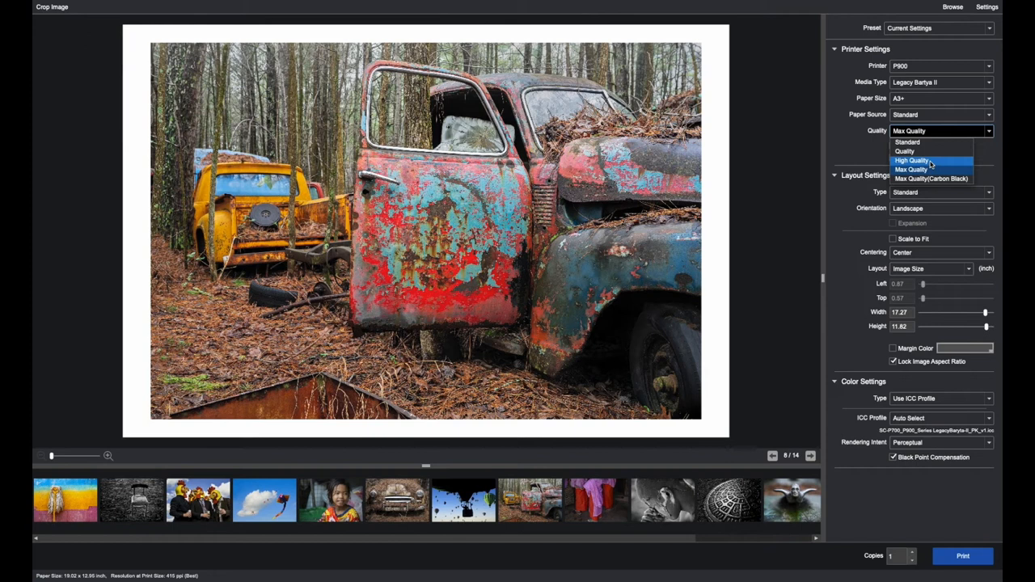
pyautogui.moveTo(929, 163)
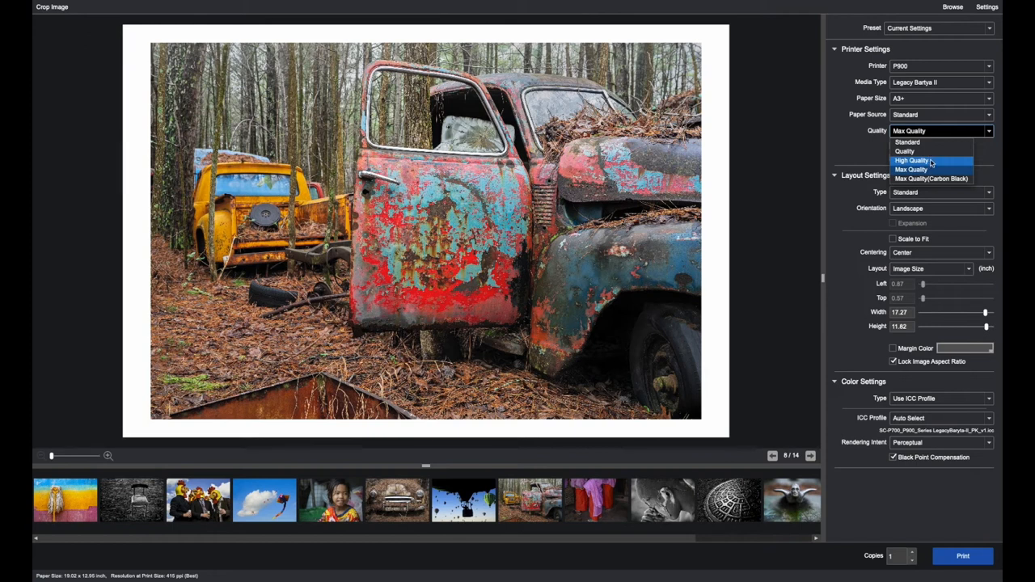
pyautogui.moveTo(930, 142)
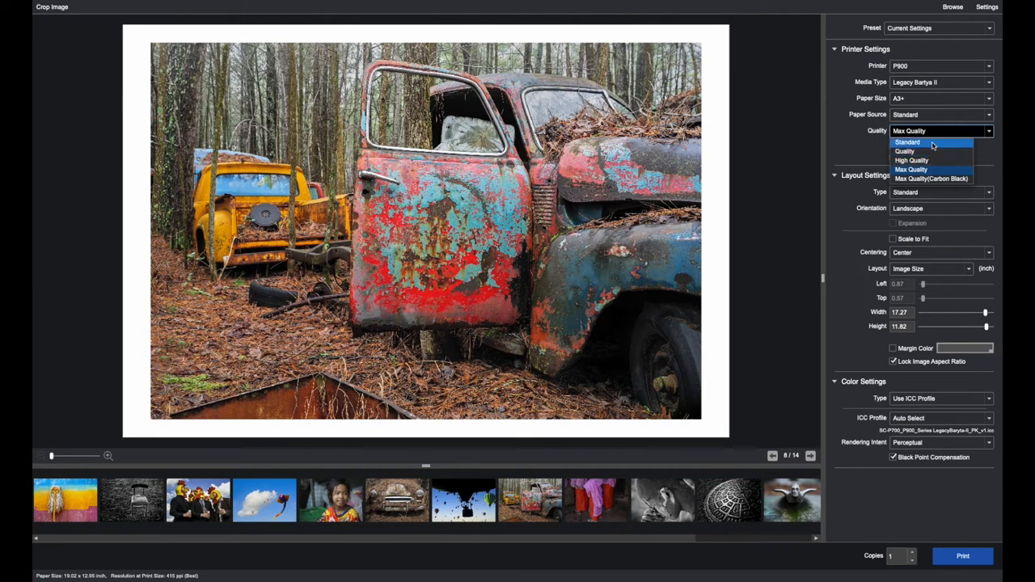
pyautogui.moveTo(934, 152)
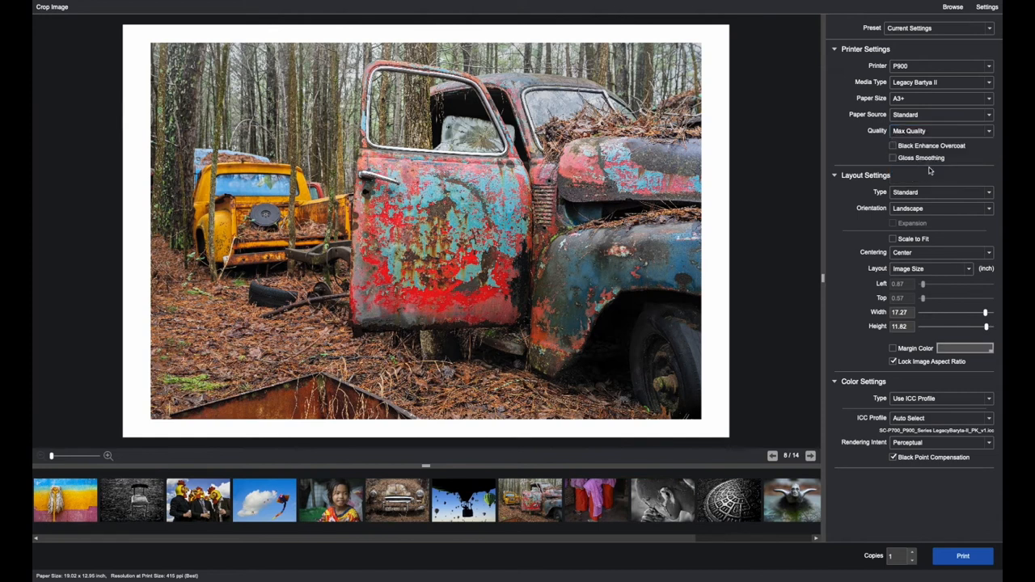
pyautogui.click(940, 81)
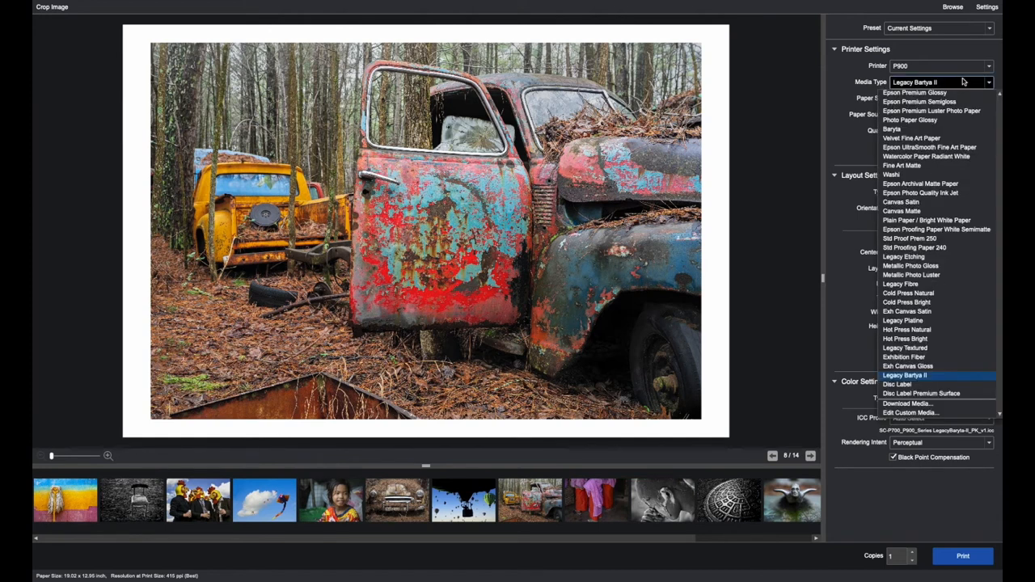
pyautogui.moveTo(906, 330)
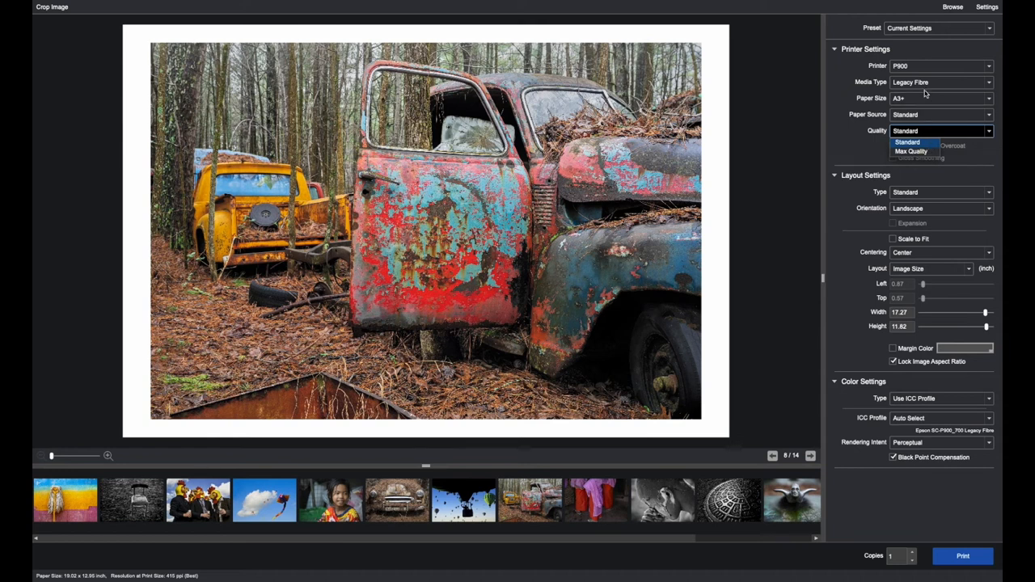
# Raise the truck photo's print quality to Max Quality on Legacy Fibre paper.
pyautogui.click(911, 152)
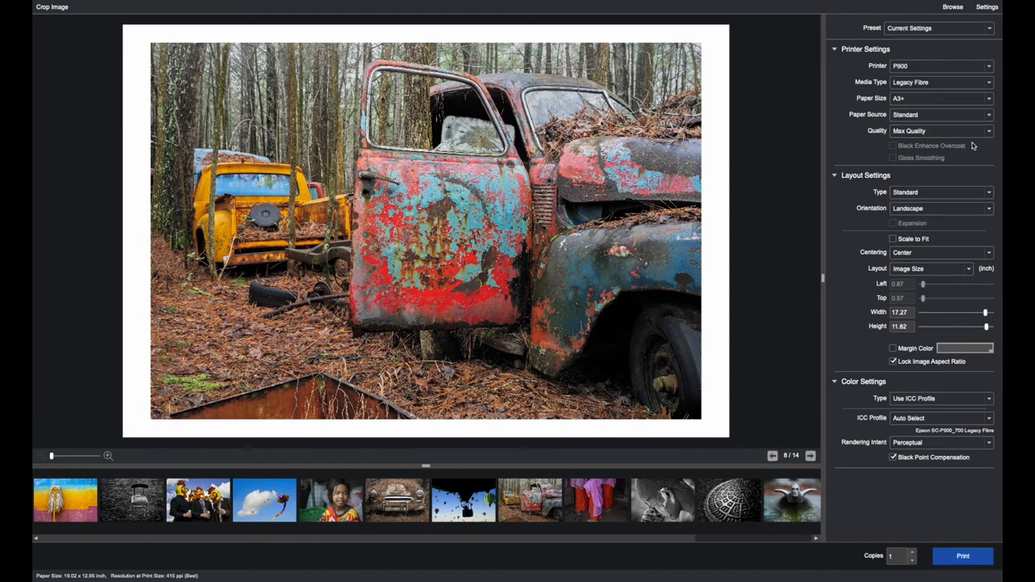
pyautogui.moveTo(973, 147)
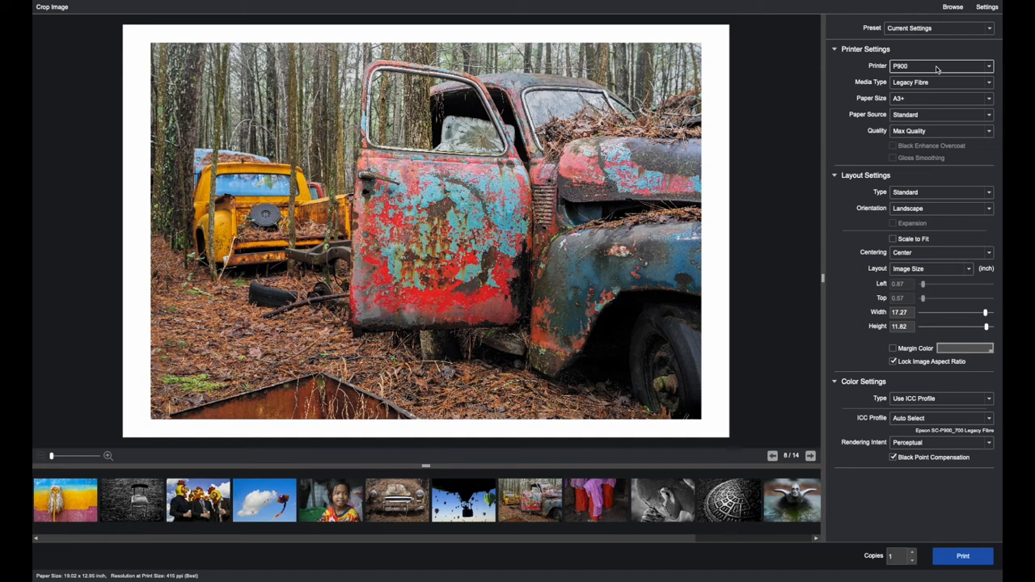
pyautogui.moveTo(959, 154)
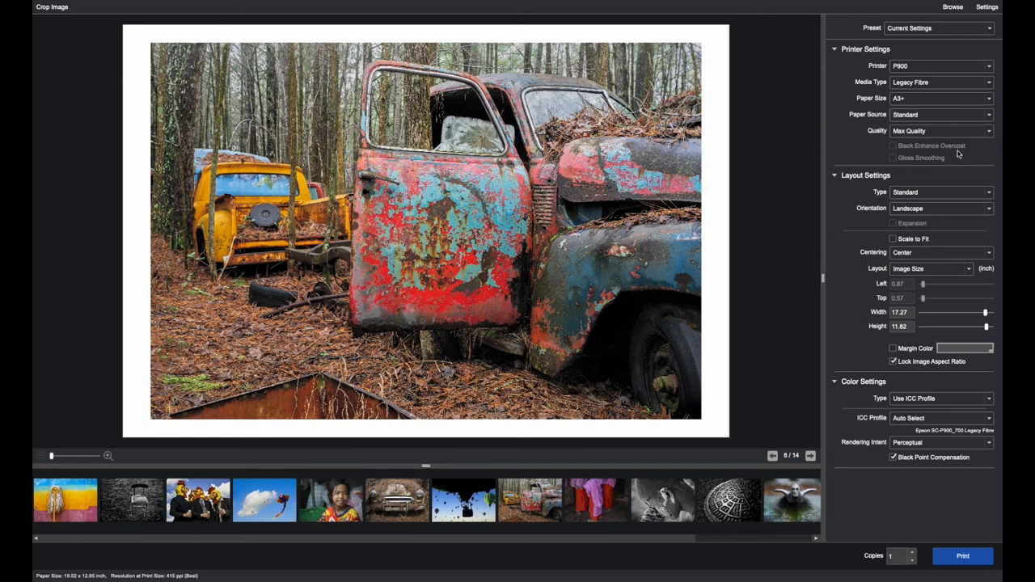
pyautogui.moveTo(971, 152)
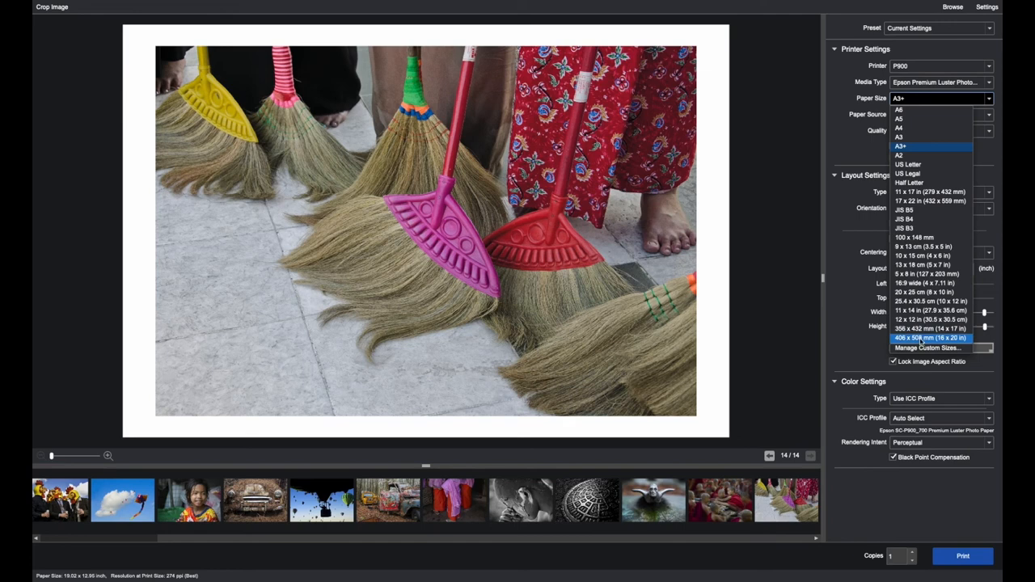
pyautogui.moveTo(927, 348)
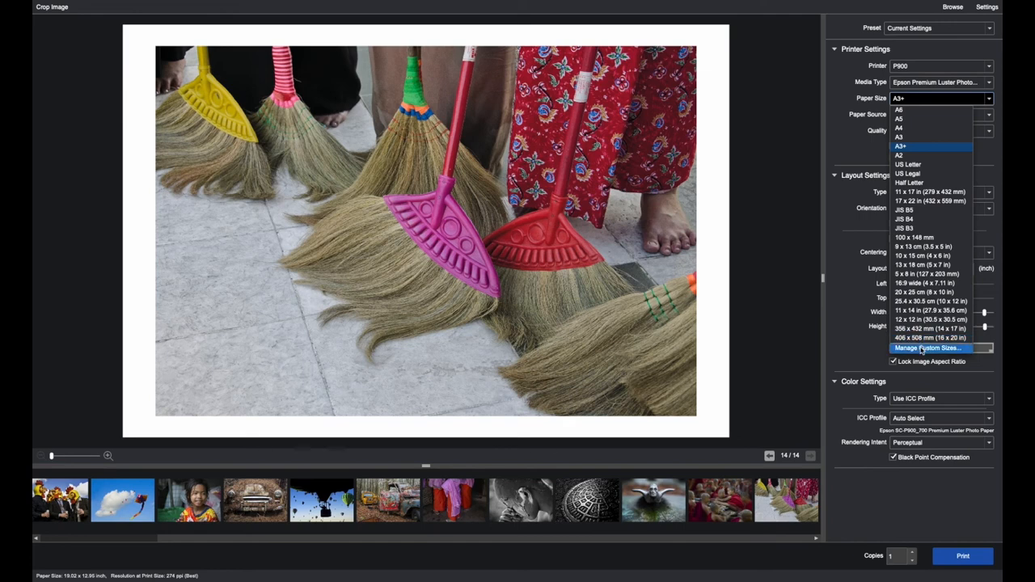
# Add a custom paper size named 'Test', 15 inches wide by 40 inches tall.
pyautogui.click(928, 347)
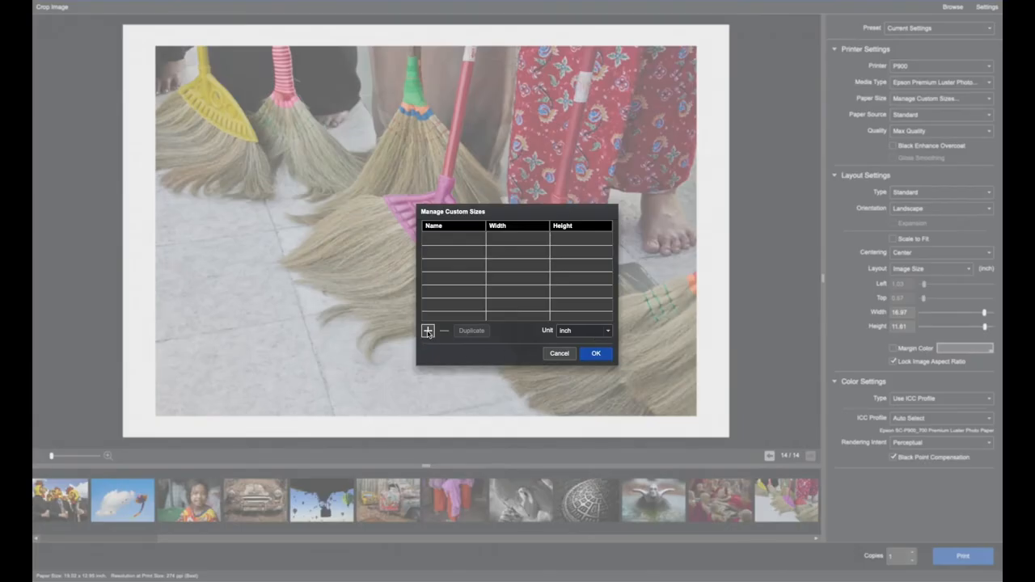
pyautogui.click(427, 330)
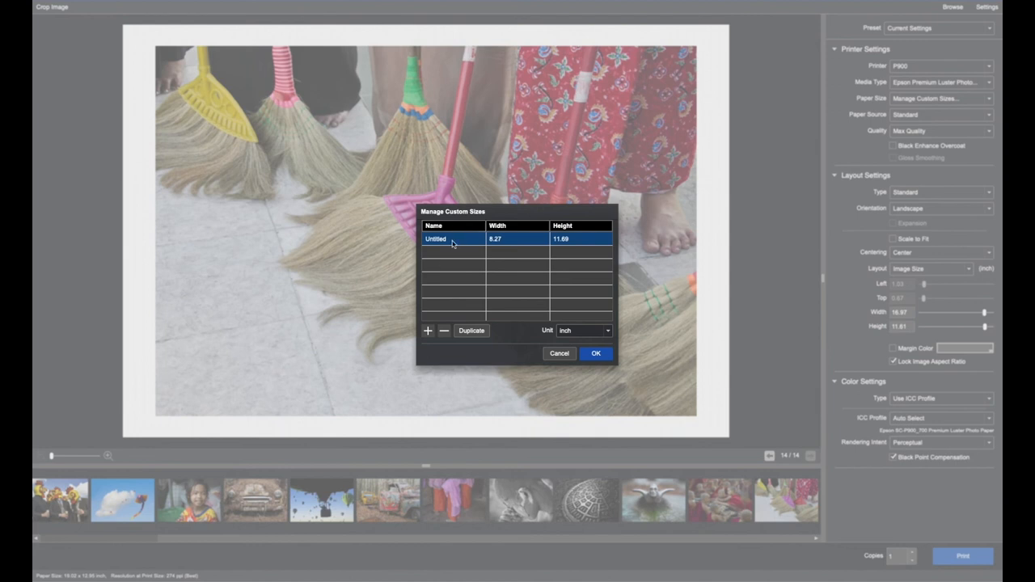
pyautogui.doubleClick(437, 239)
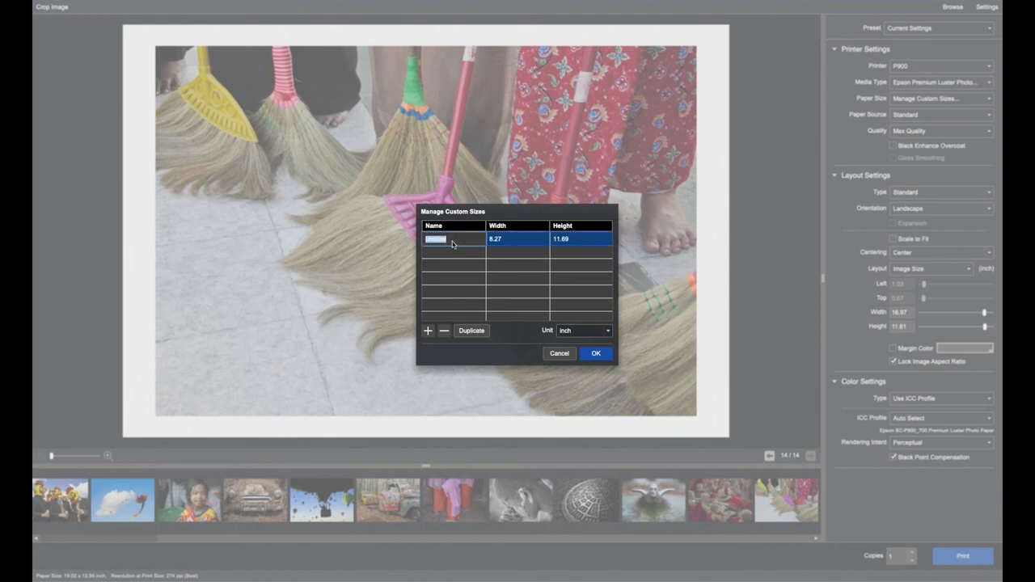
pyautogui.write('Test')
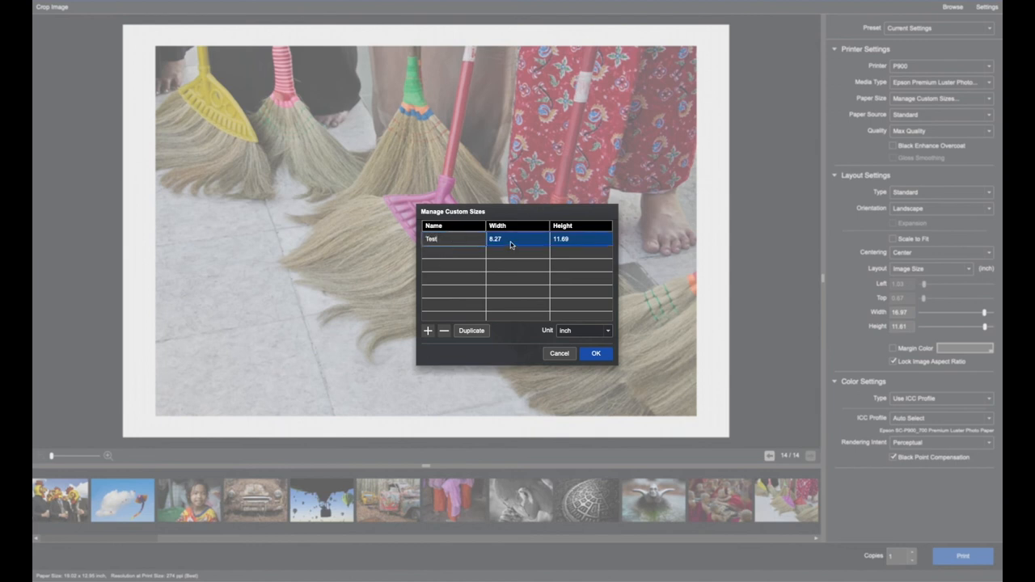
pyautogui.doubleClick(495, 239)
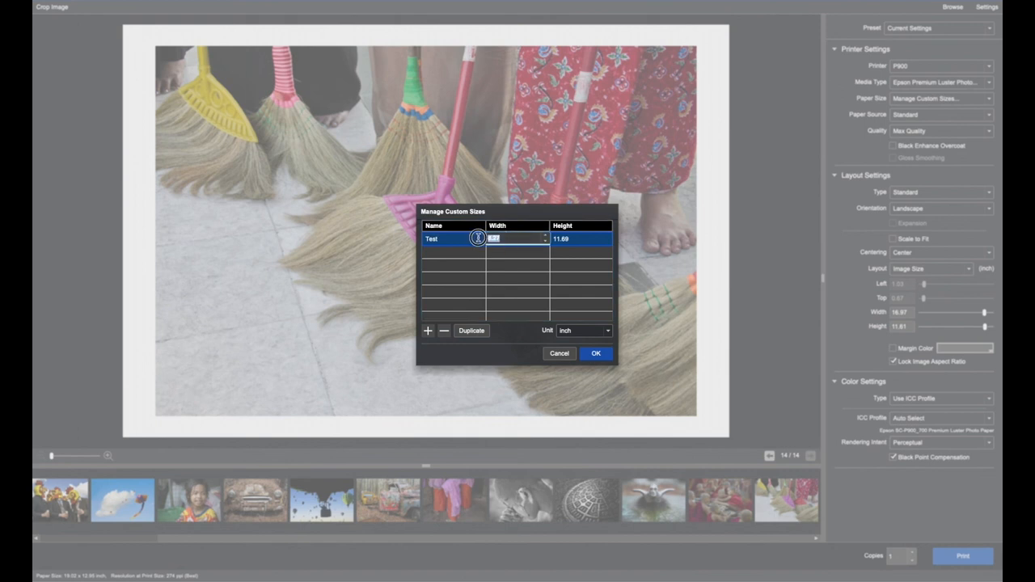
pyautogui.write('15.00')
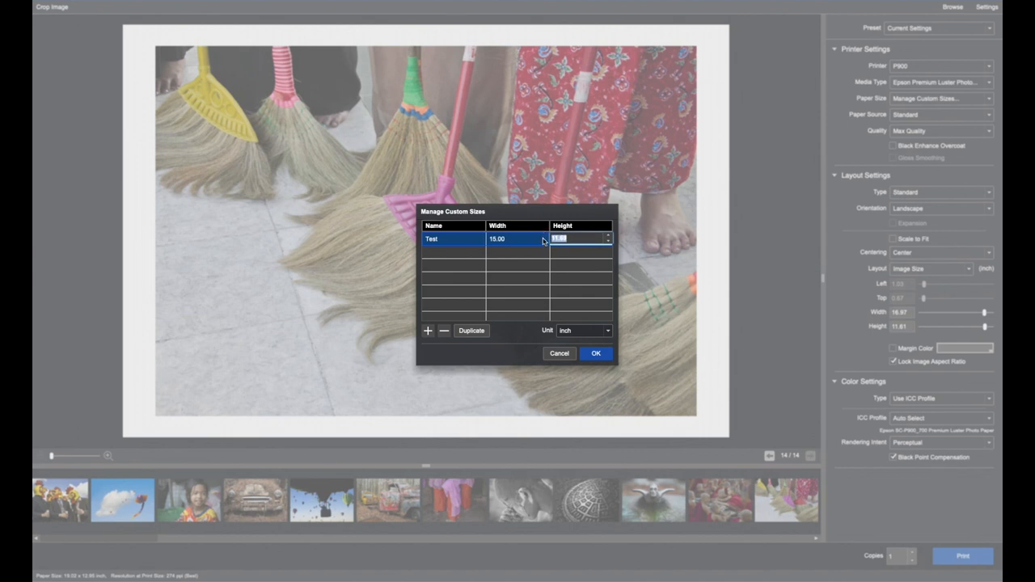
pyautogui.write('40')
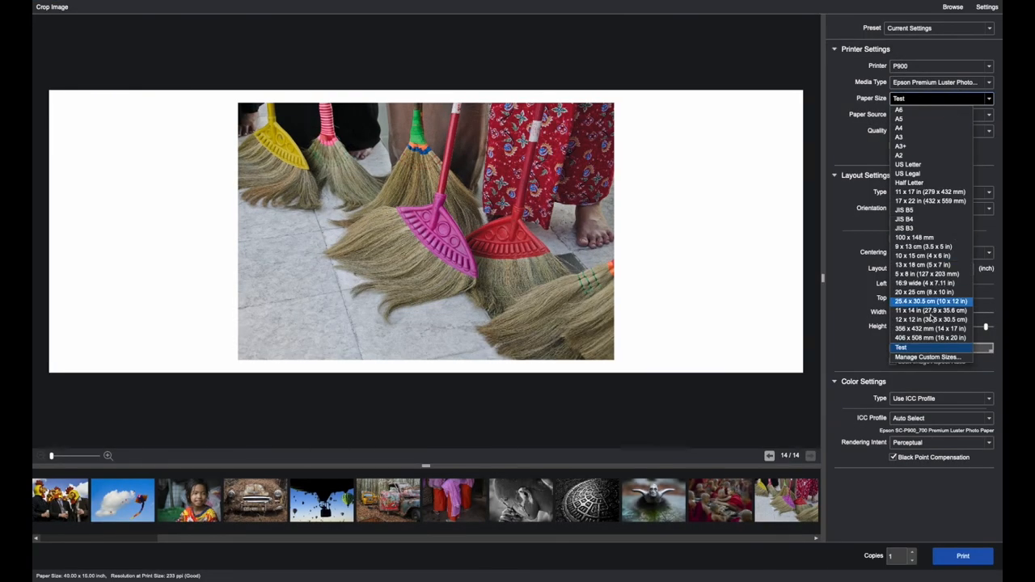
pyautogui.moveTo(930, 329)
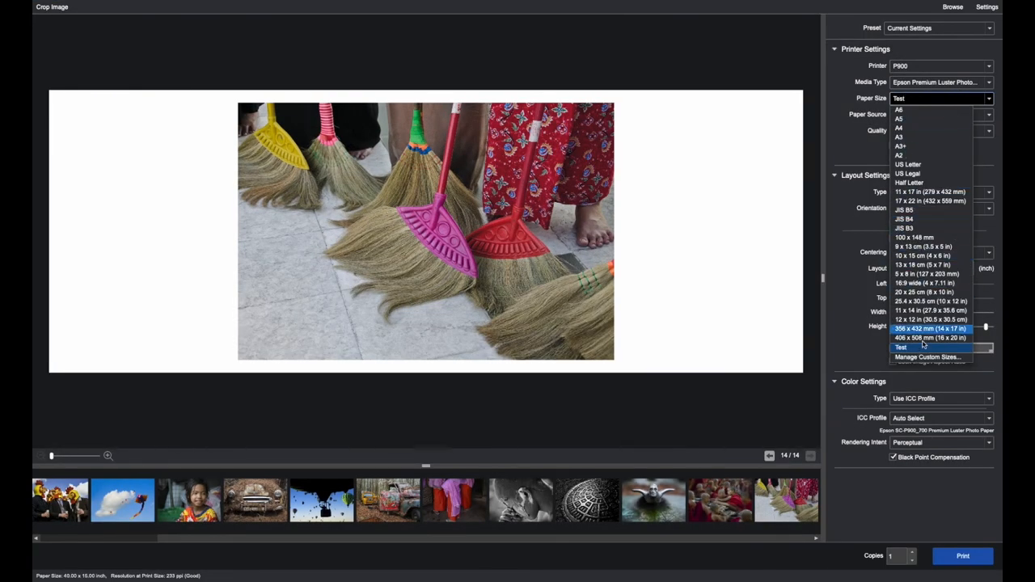